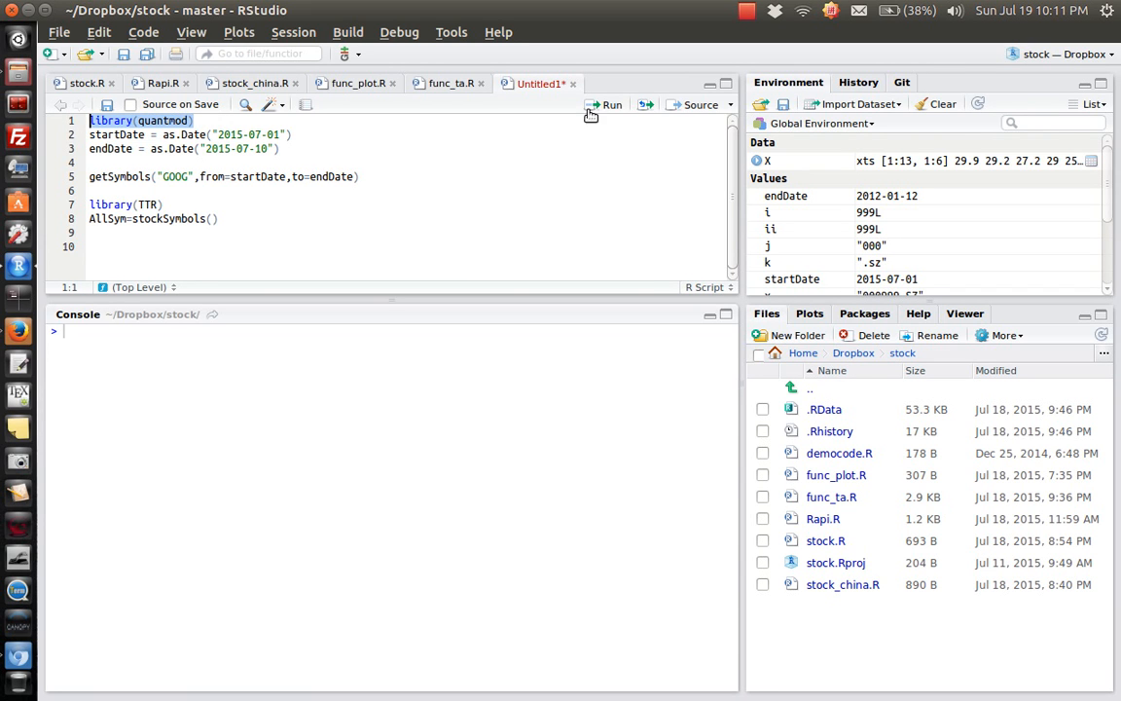
Step: Run library(quantmod) so xts, zoo and TTR attach in the console
left_click(607, 105)
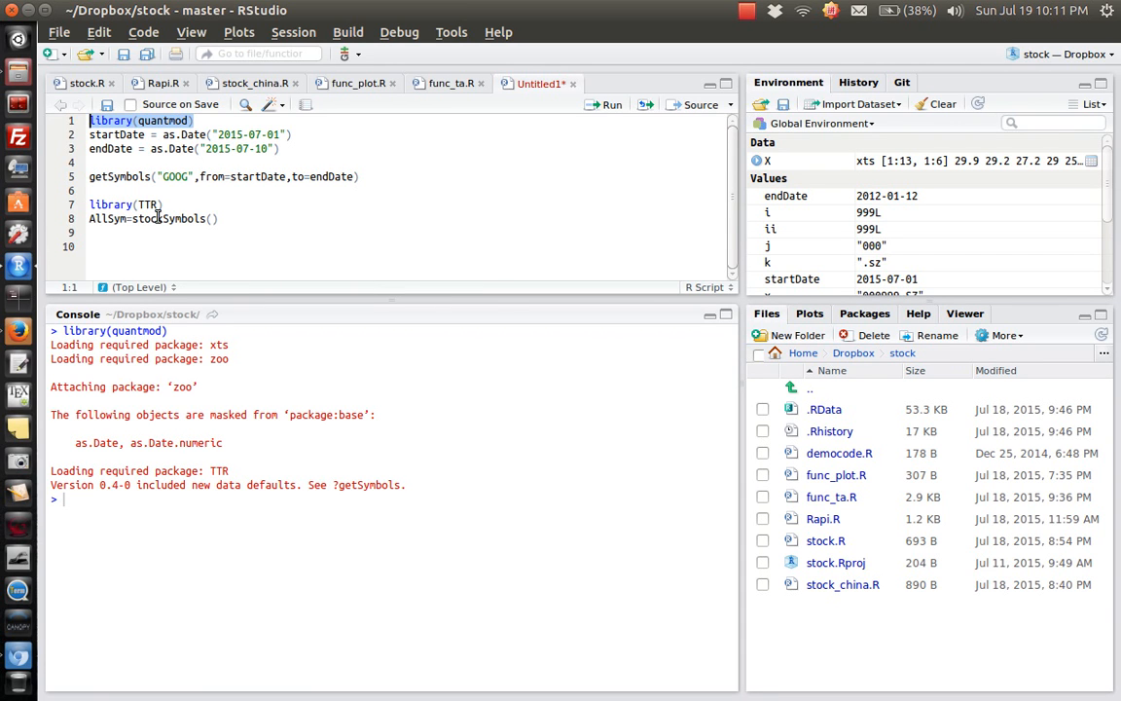
left_click(89, 175)
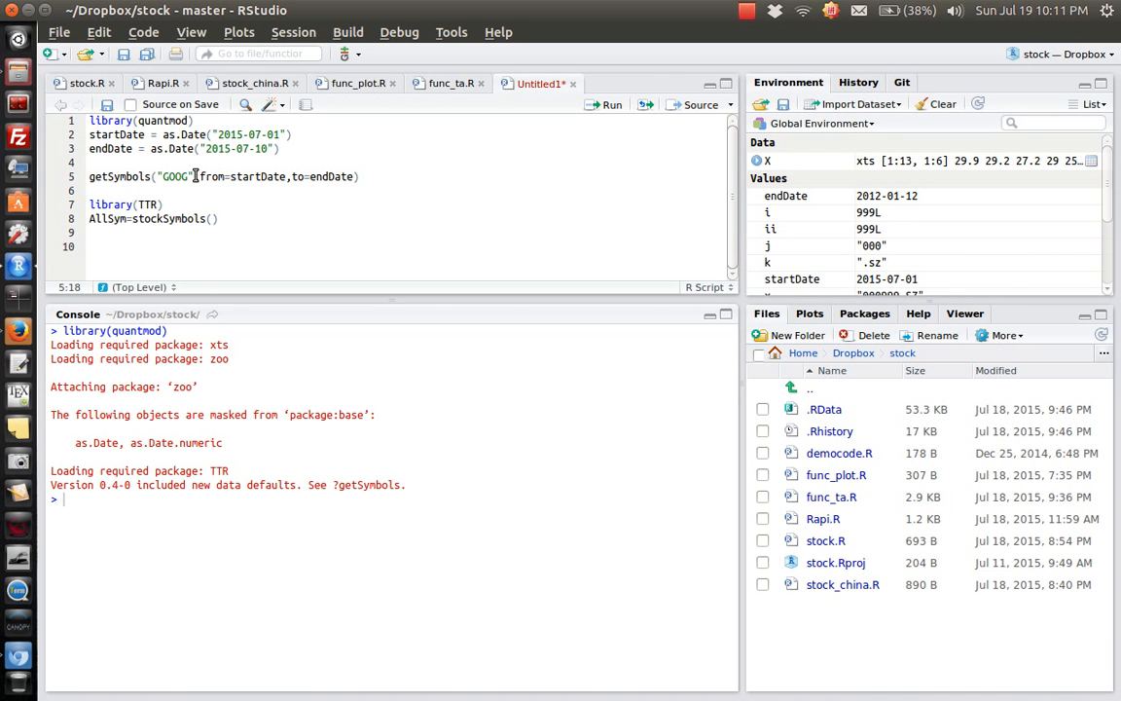
mouse_move(233, 175)
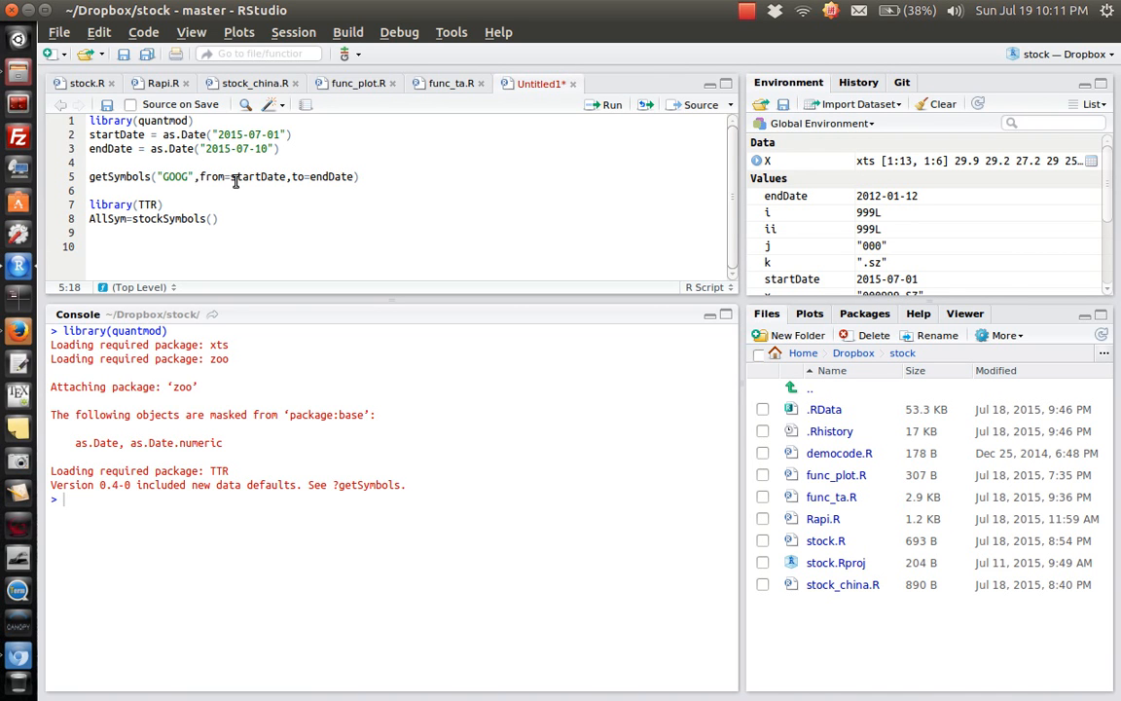
Step: Run the startDate, endDate and getSymbols("GOOG") lines to create the GOOG object
double_click(257, 175)
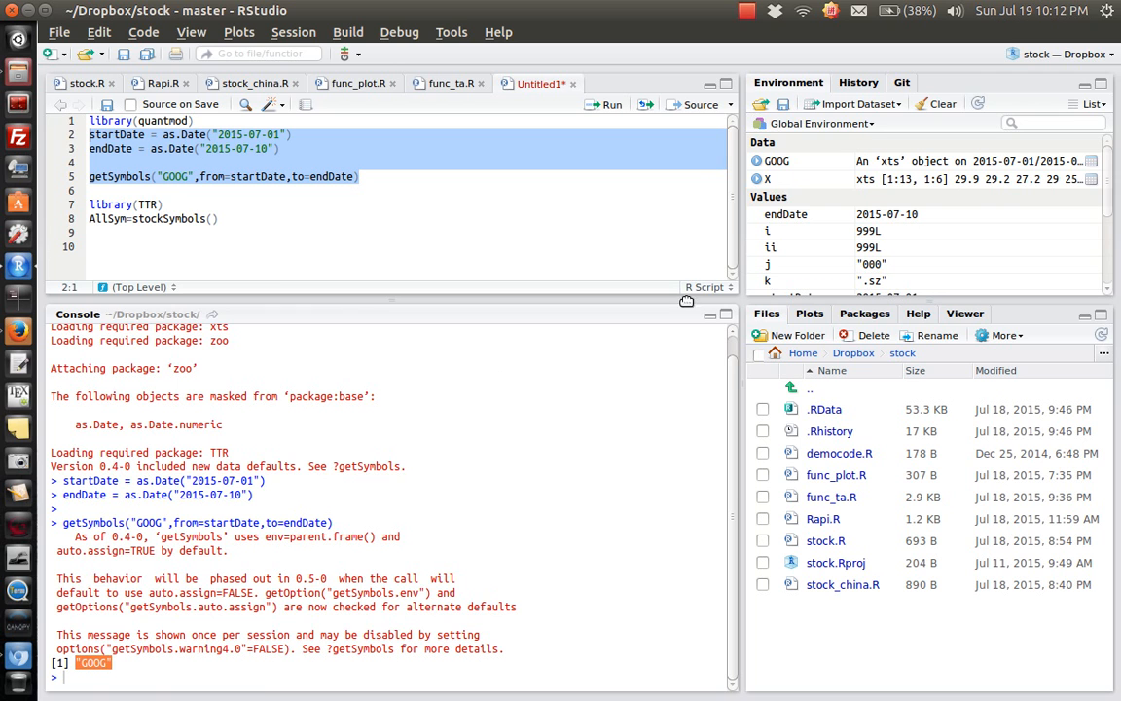
mouse_move(913, 148)
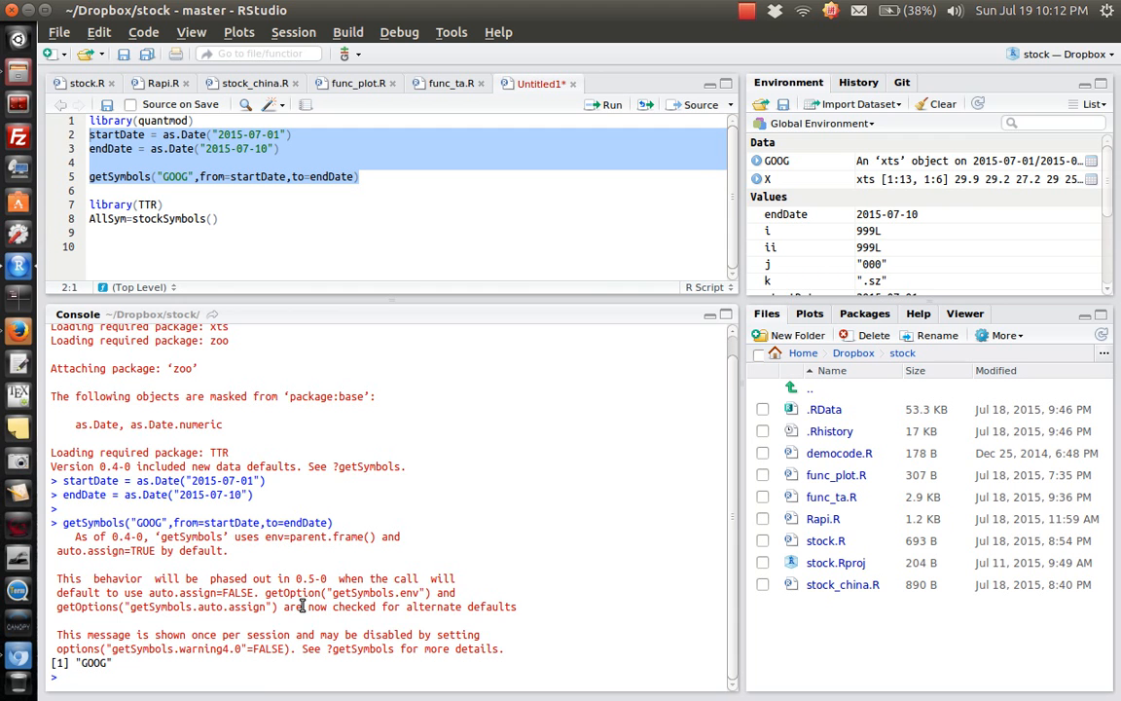
Step: Print GOOG in the console and review its July 1–10, 2015 Open/High/Low/Close columns
type("GOOG")
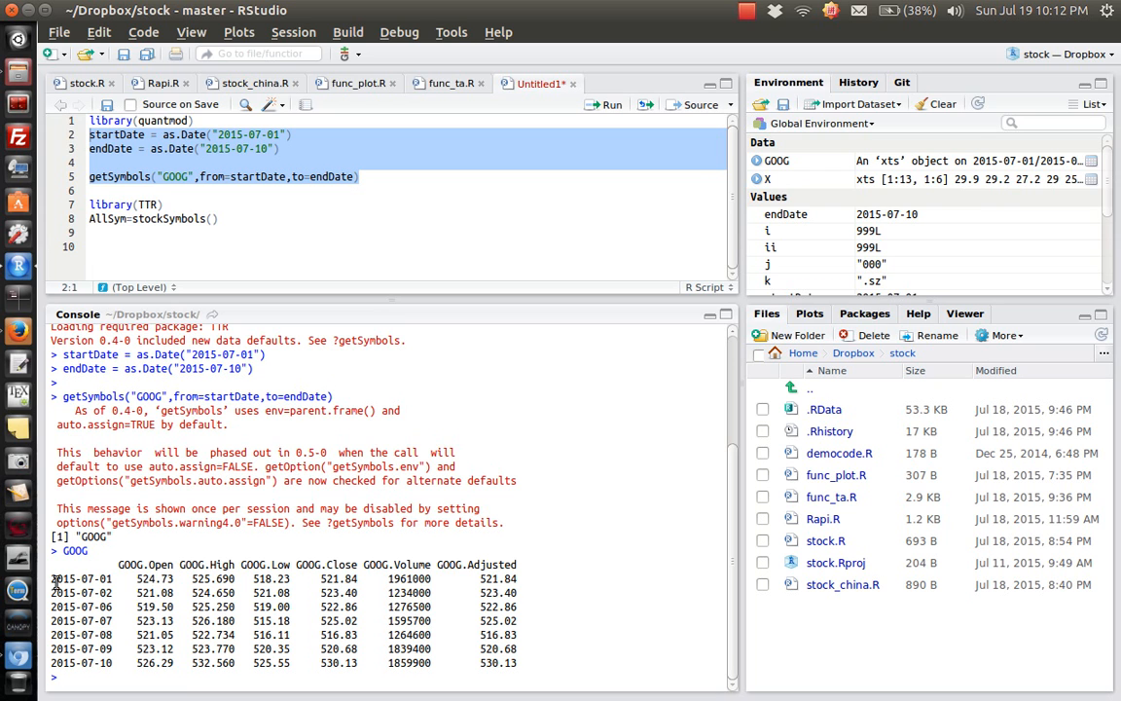
double_click(82, 577)
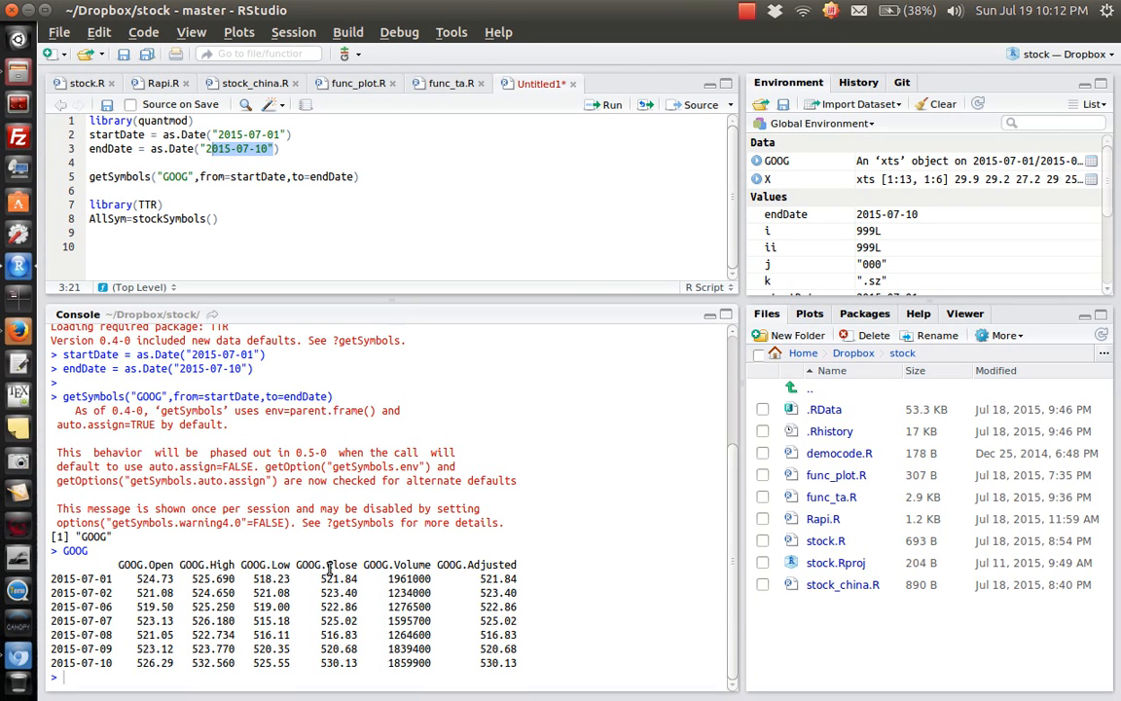
double_click(340, 565)
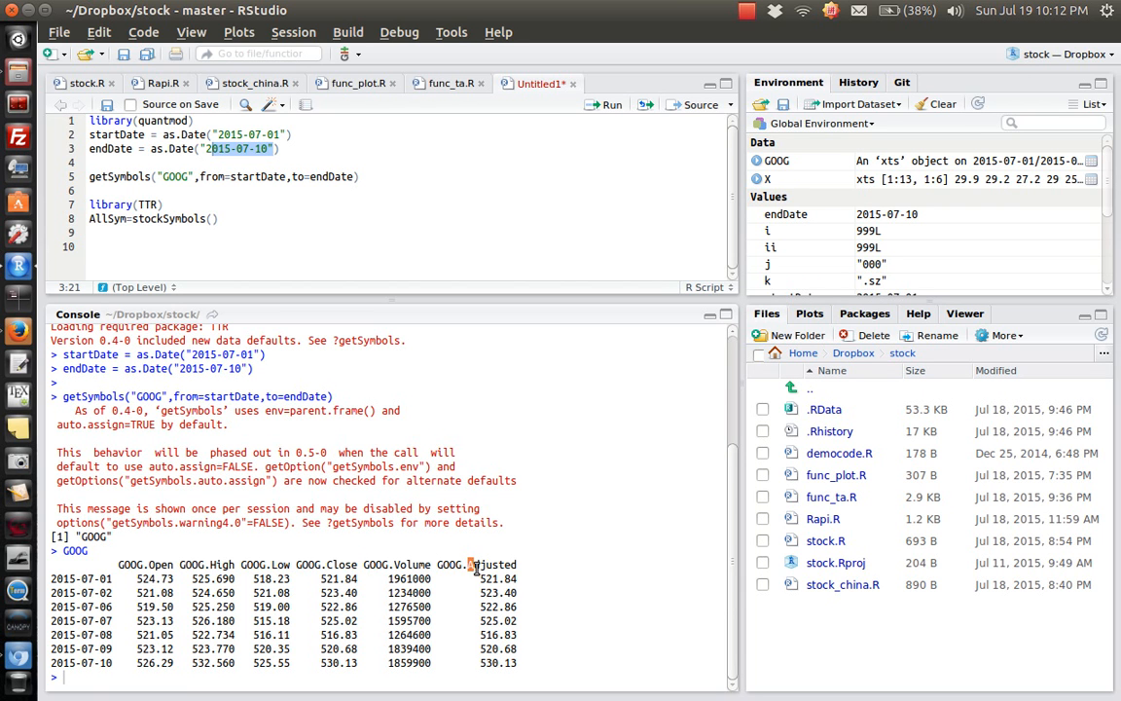
double_click(490, 564)
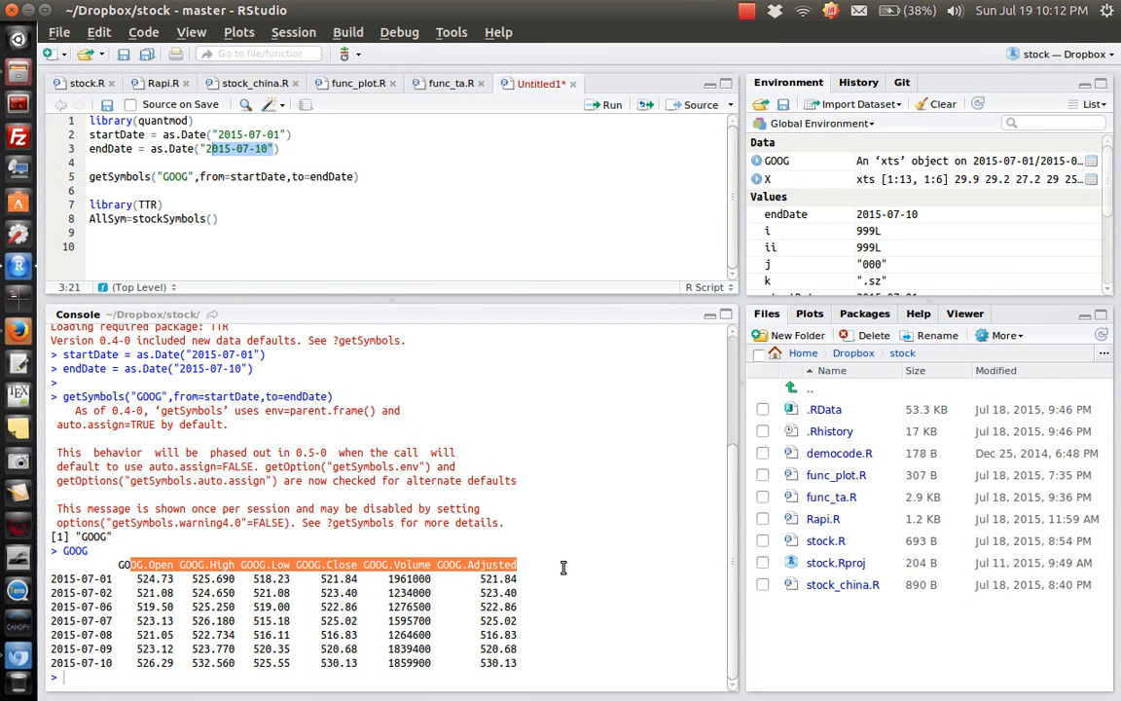
mouse_move(533, 578)
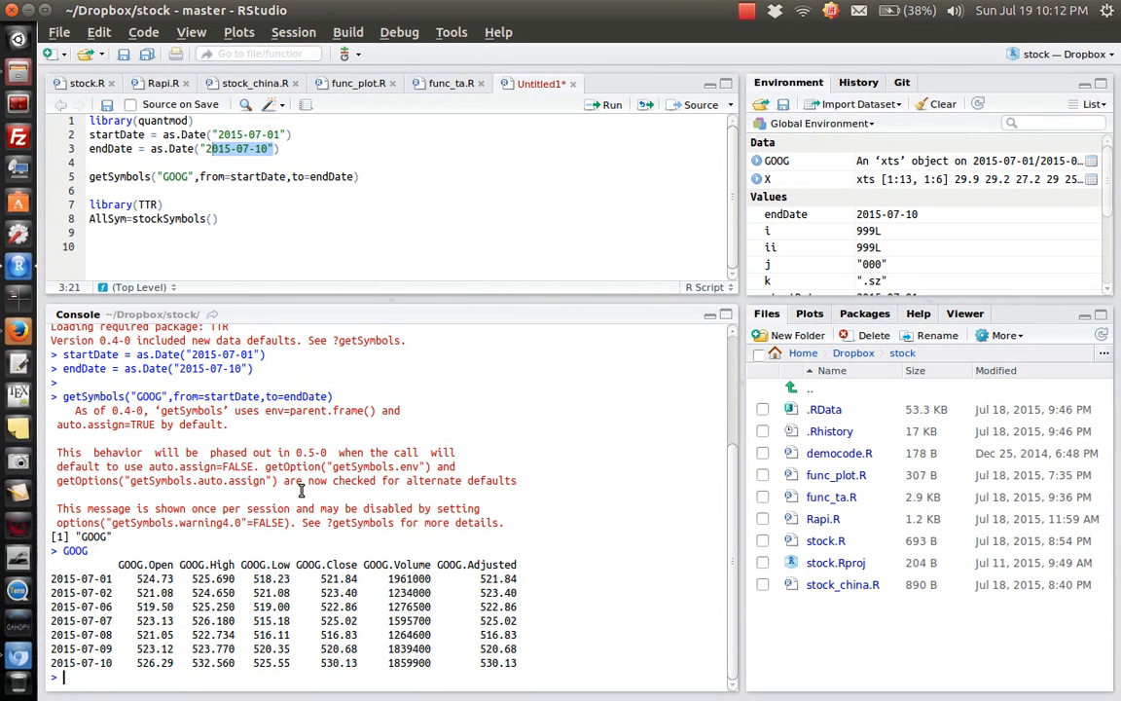
mouse_move(249, 354)
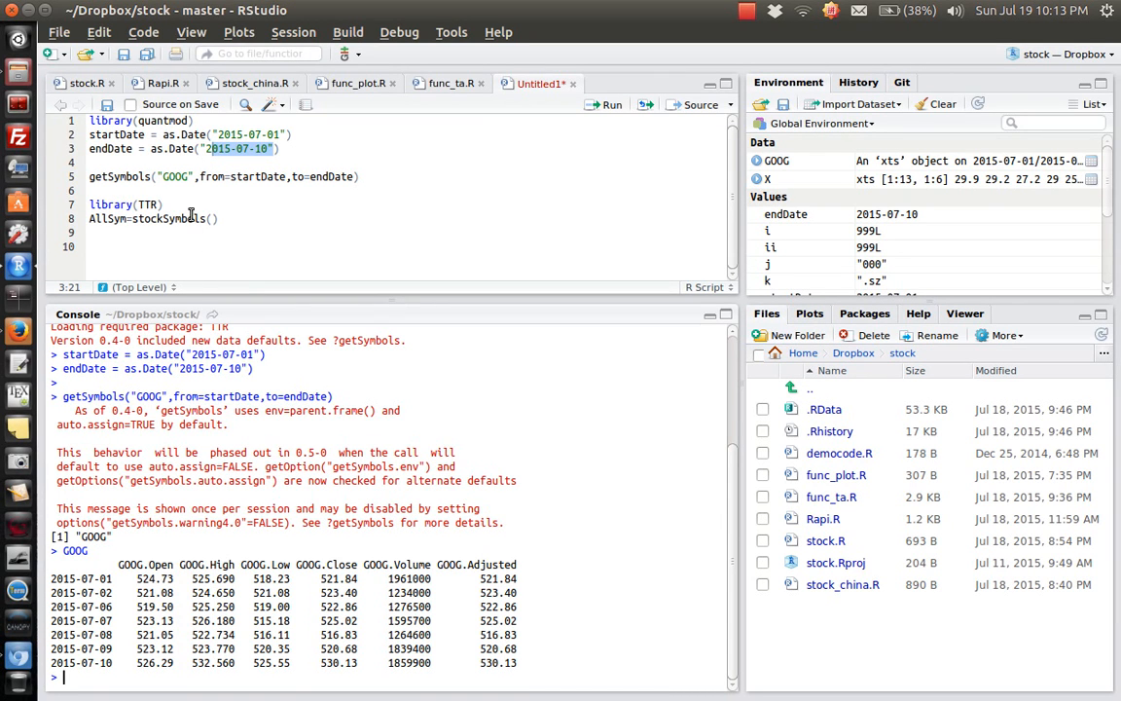
mouse_move(183, 206)
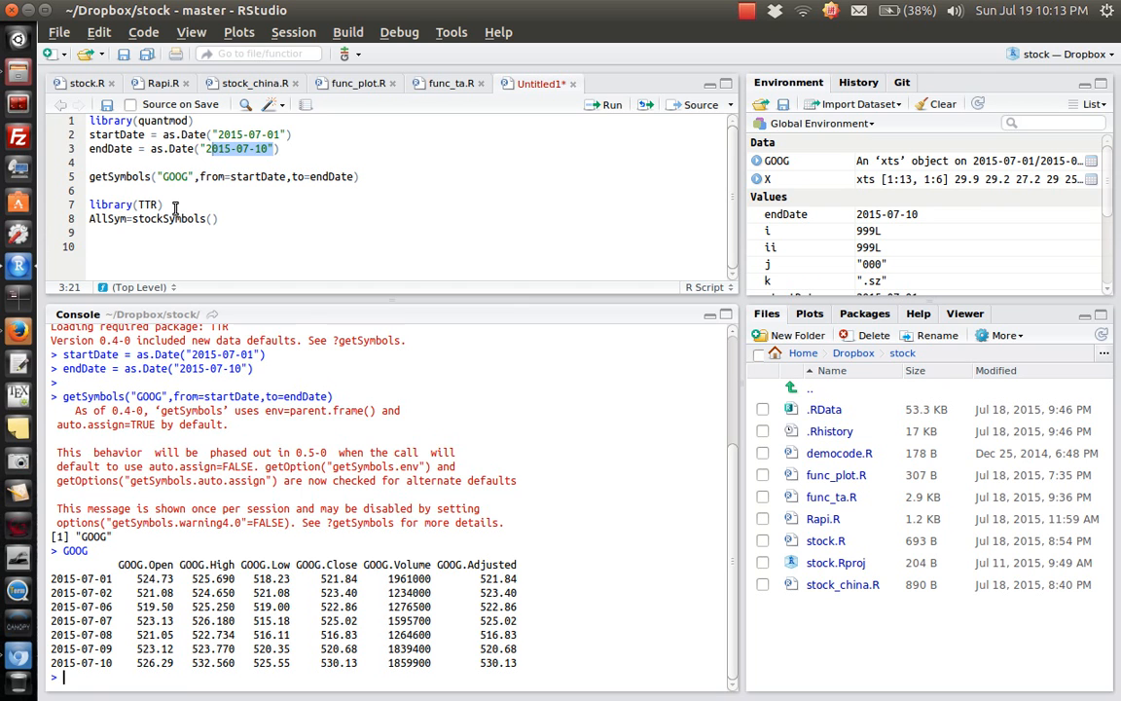
mouse_move(132, 222)
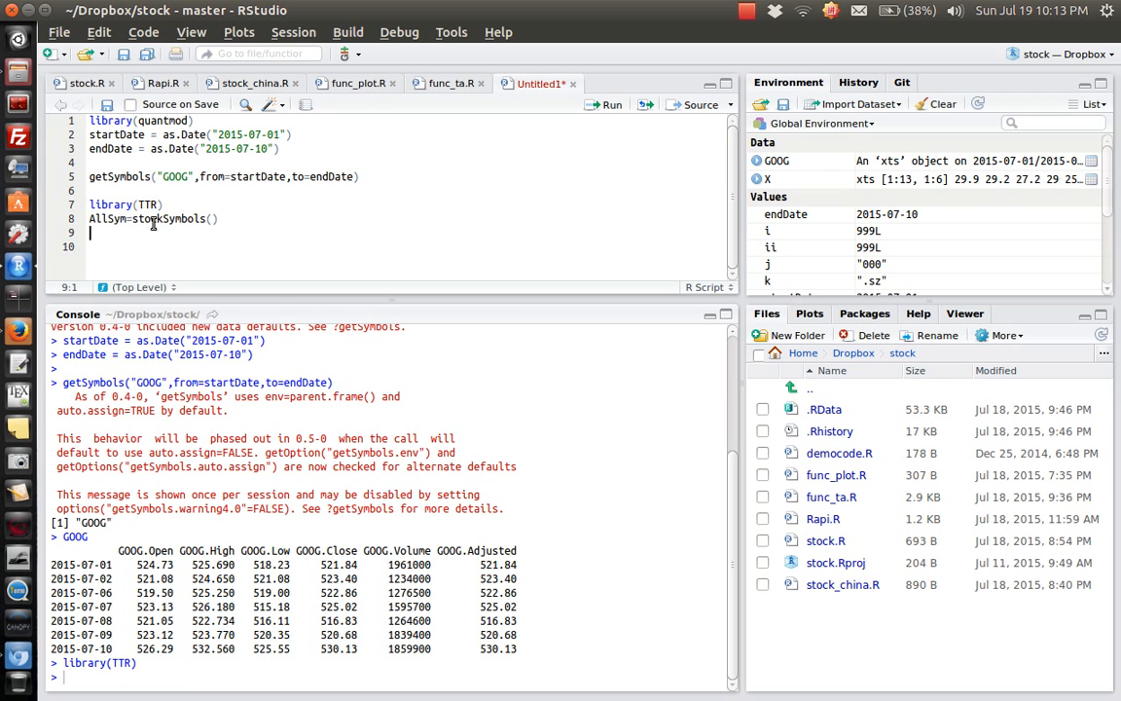
Step: Run AllSym <- stockSymbols() and print the 6745-row AllSym table in the console
double_click(167, 218)
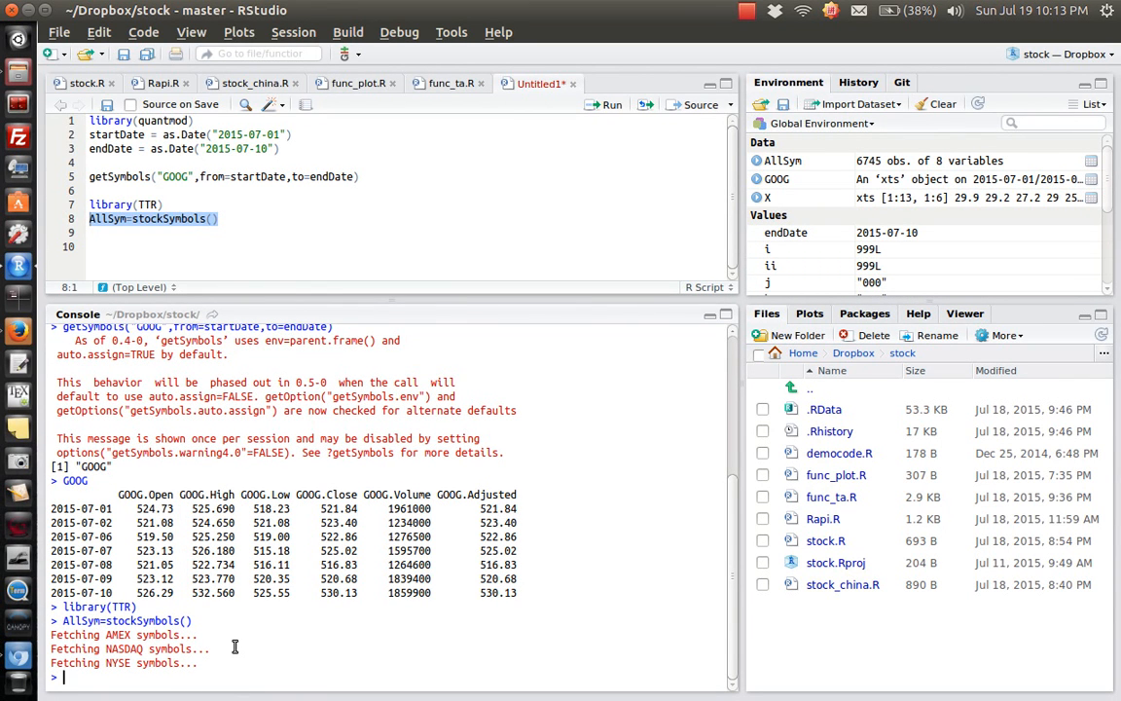
type("Al")
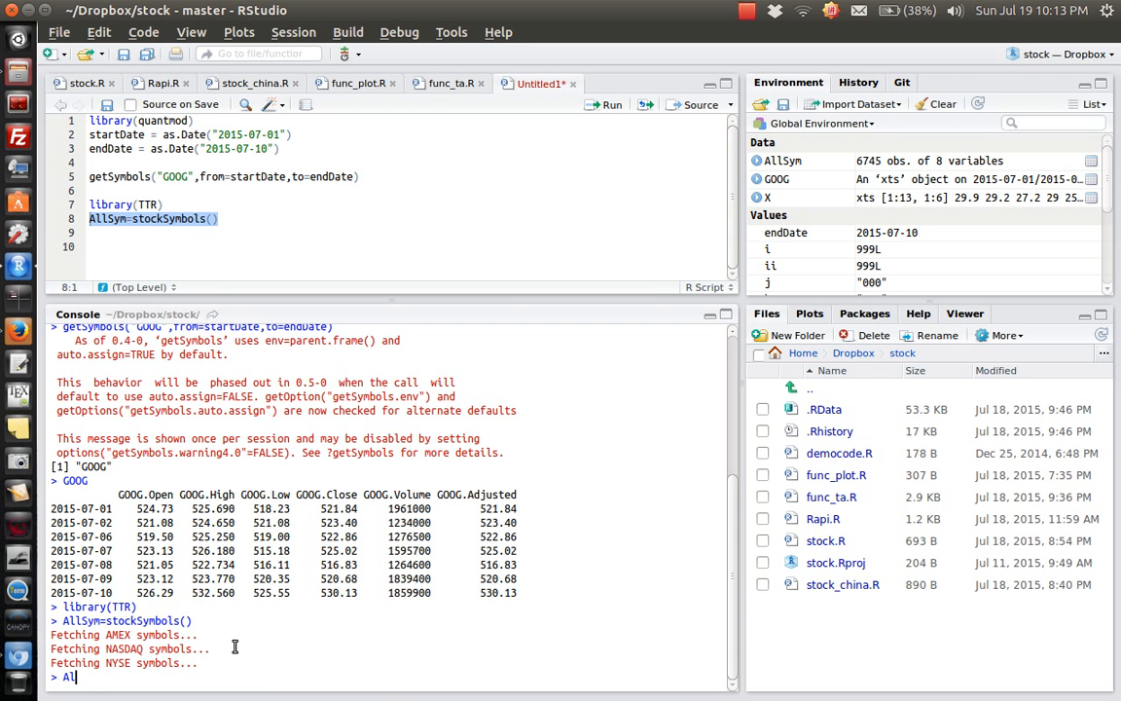
type("lSym")
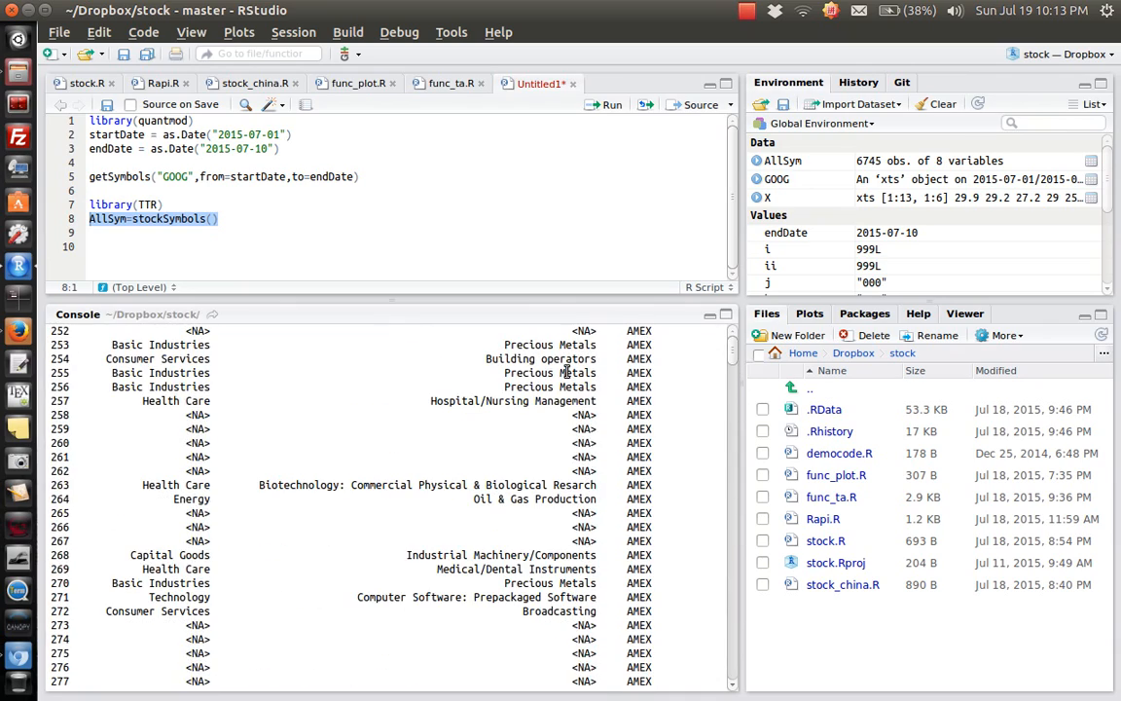
mouse_move(607, 390)
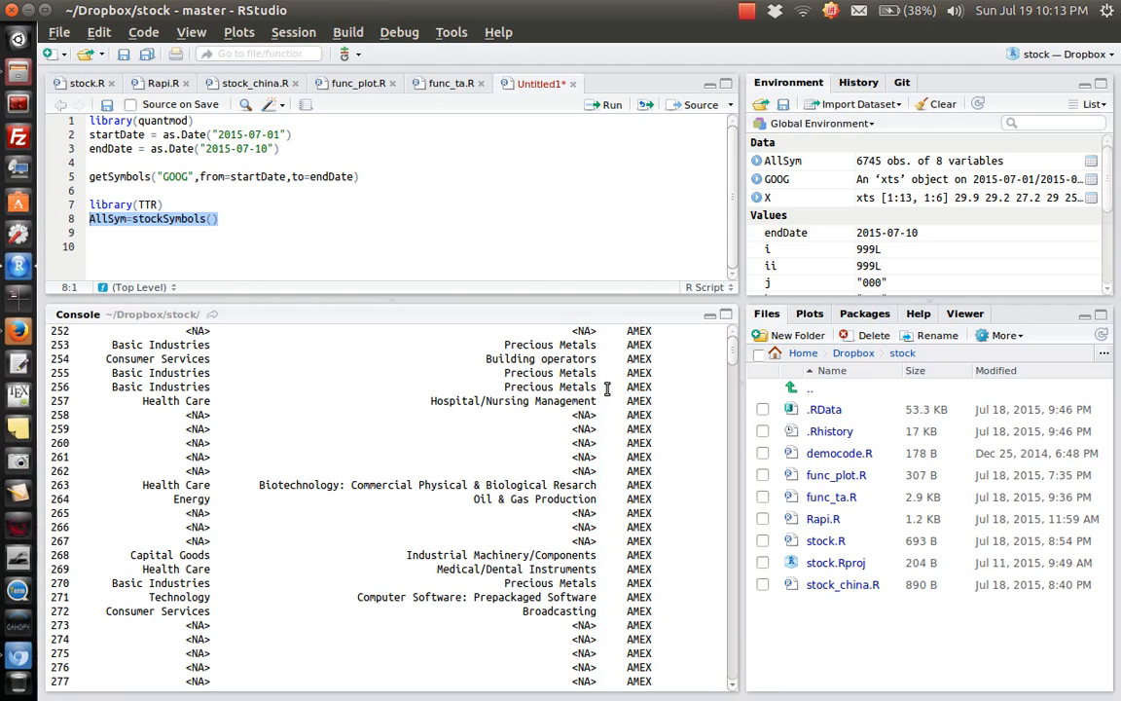
mouse_move(413, 449)
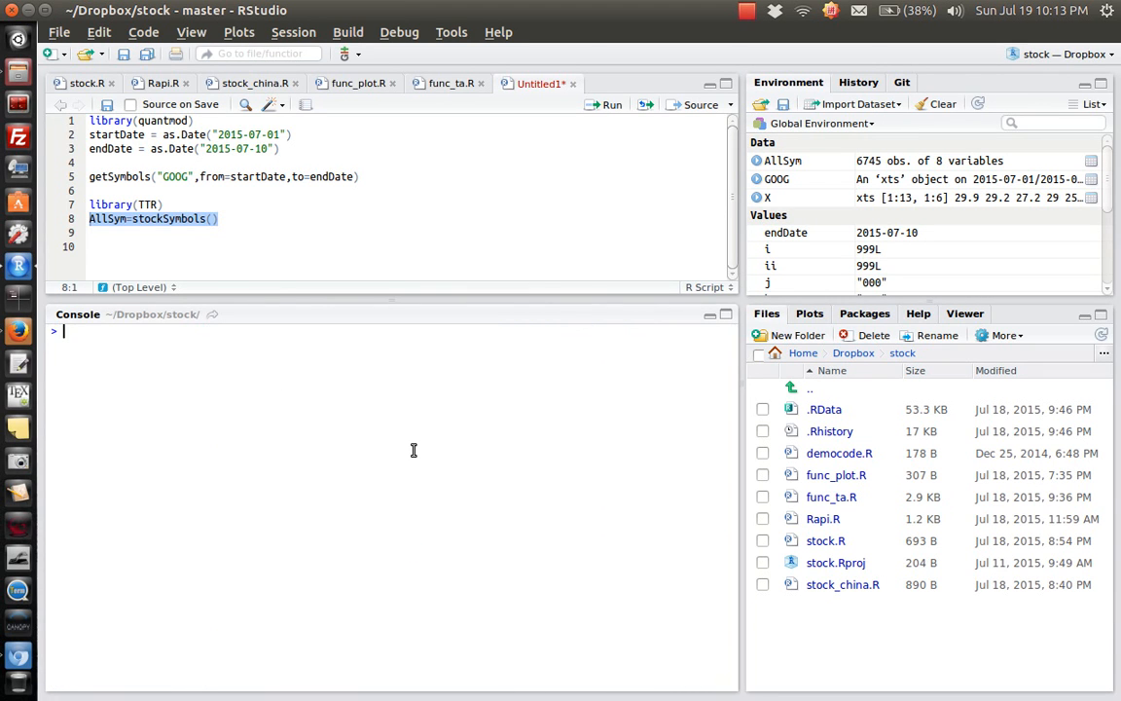
Step: Show head(AllSym), the first six AMEX symbols beginning with AAMC
type("head(")
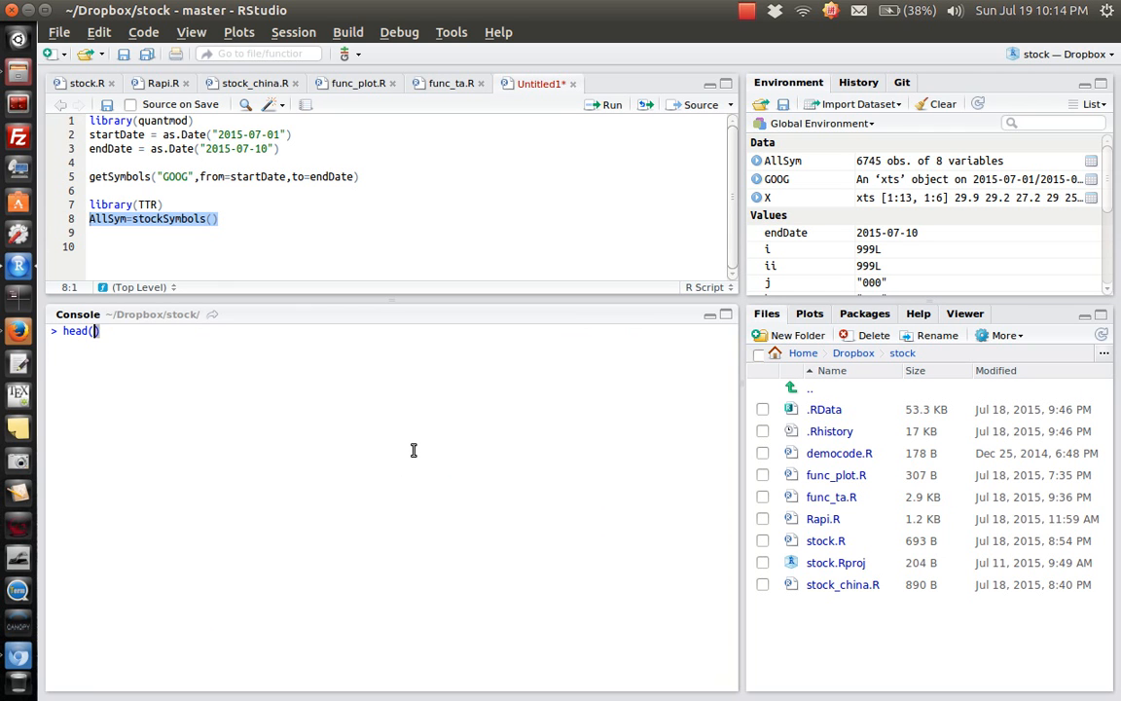
type("AllSym")
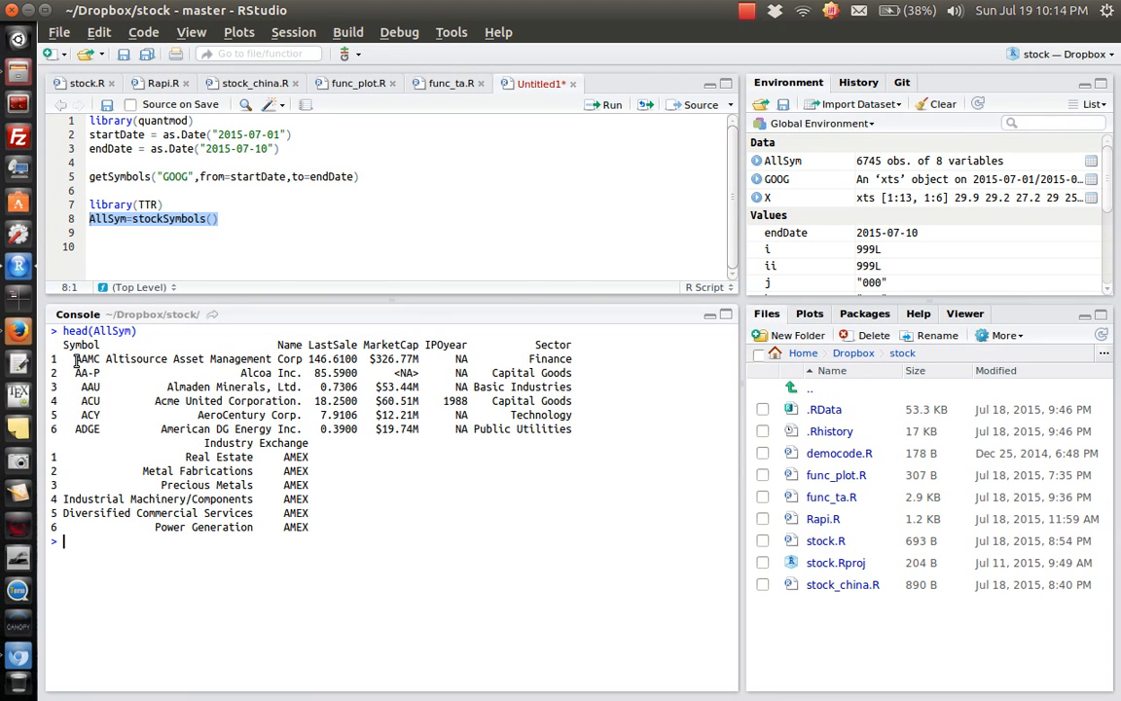
double_click(86, 358)
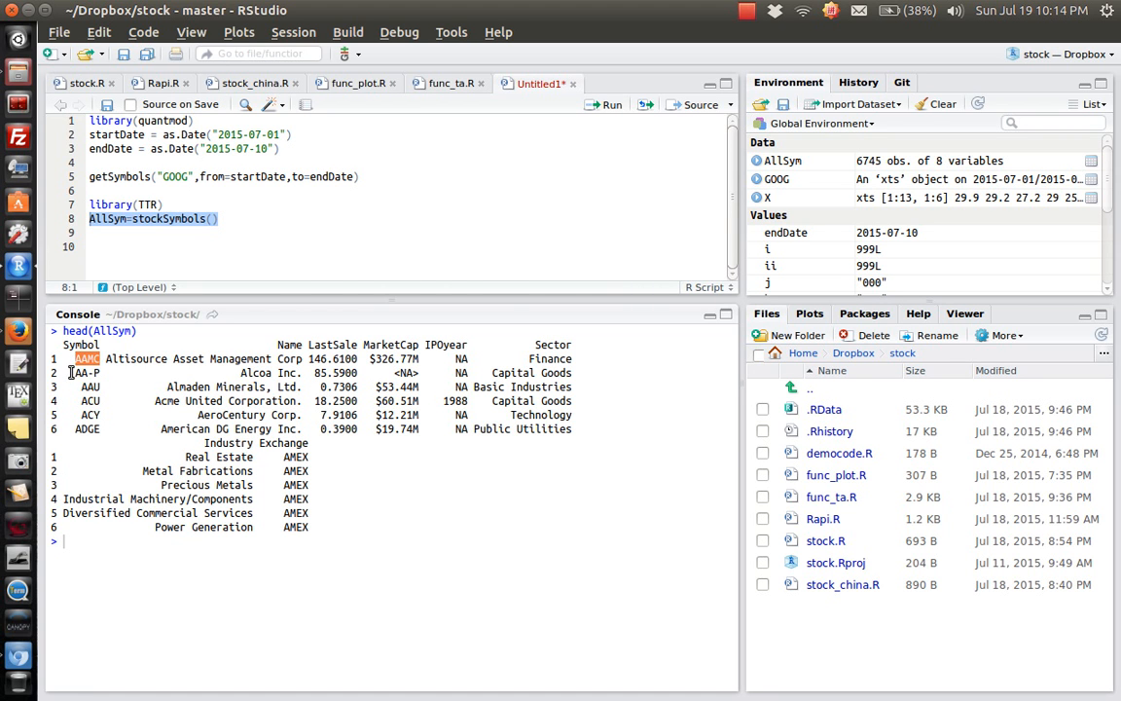
mouse_move(113, 393)
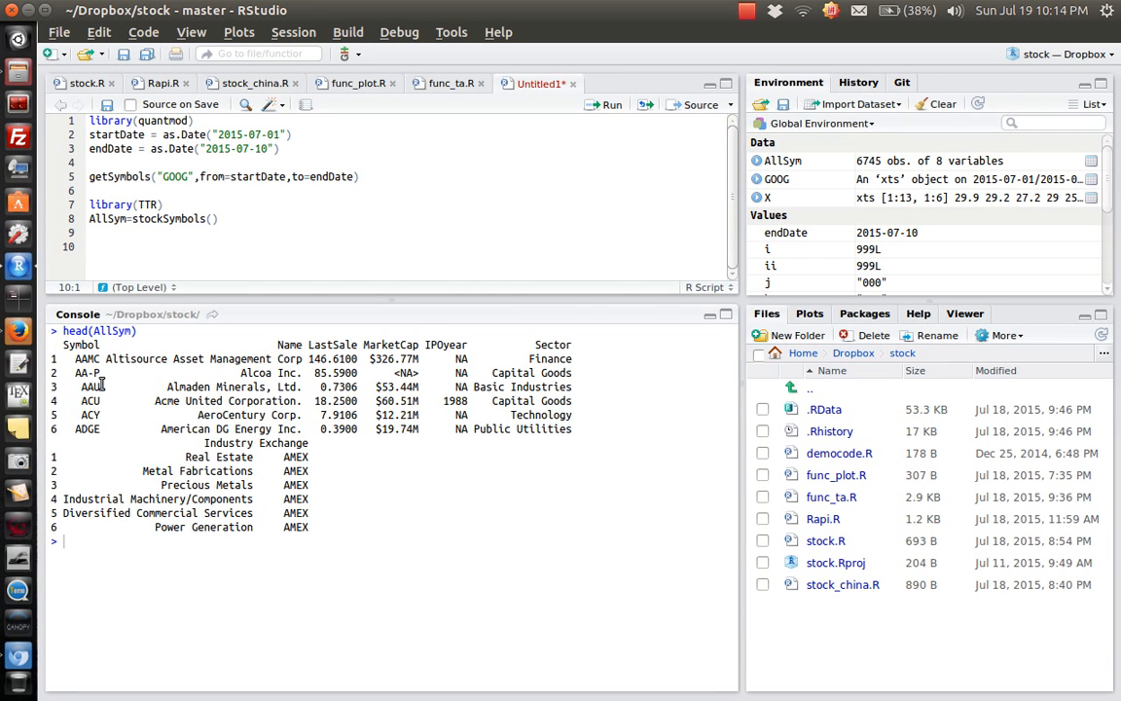
double_click(88, 358)
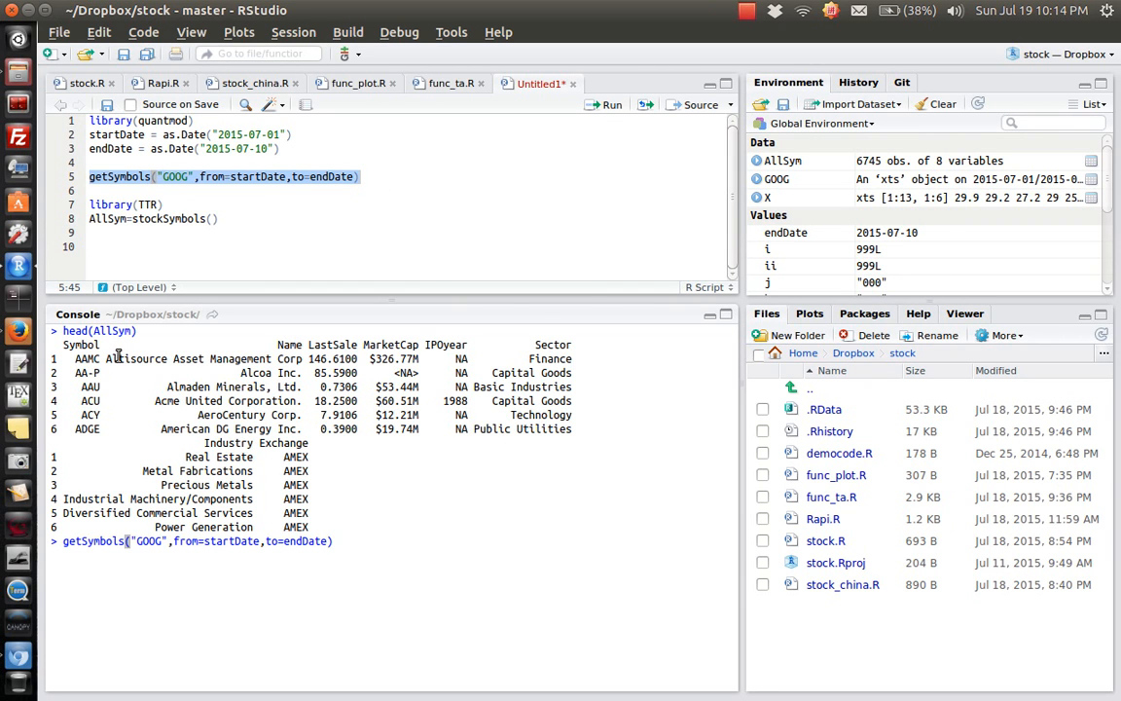
Step: Rerun getSymbols with AllSym[1,1] in place of "GOOG" to download AAMC prices
double_click(85, 358)
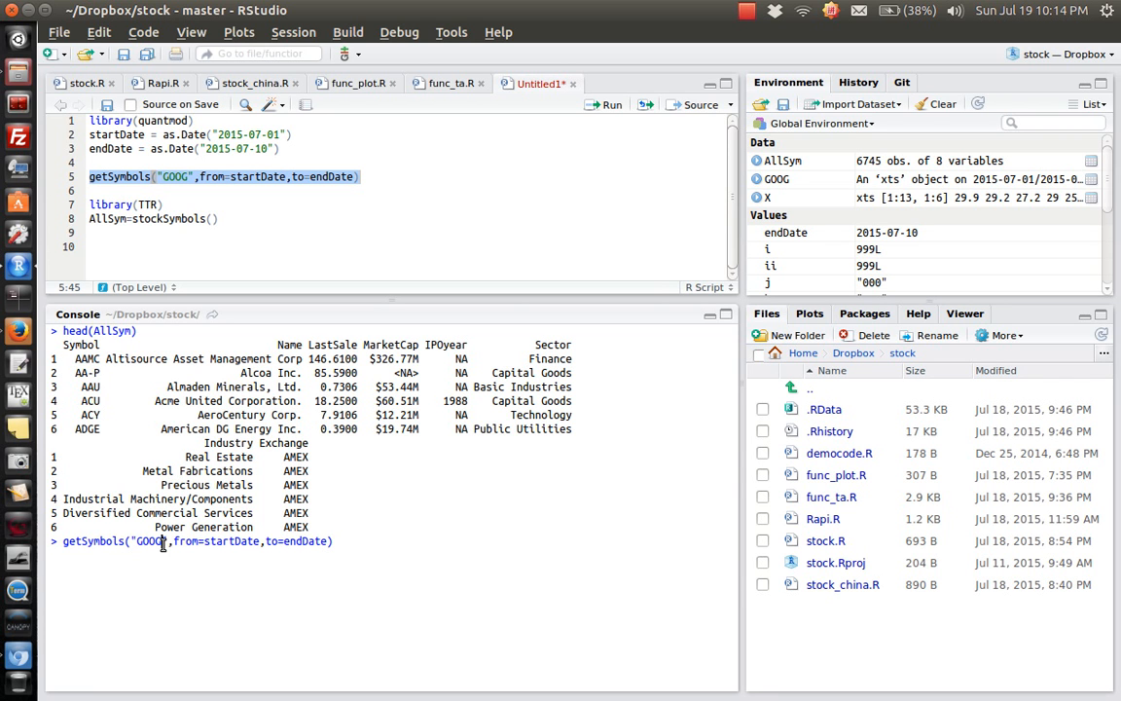
double_click(148, 541)
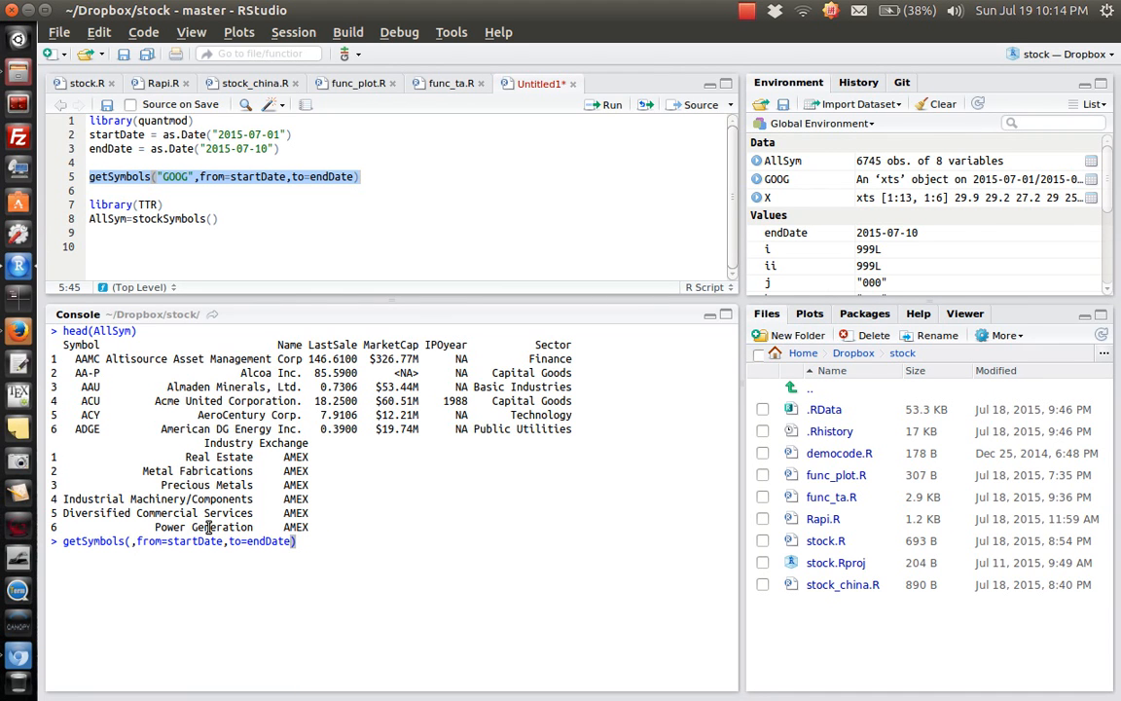
type("A")
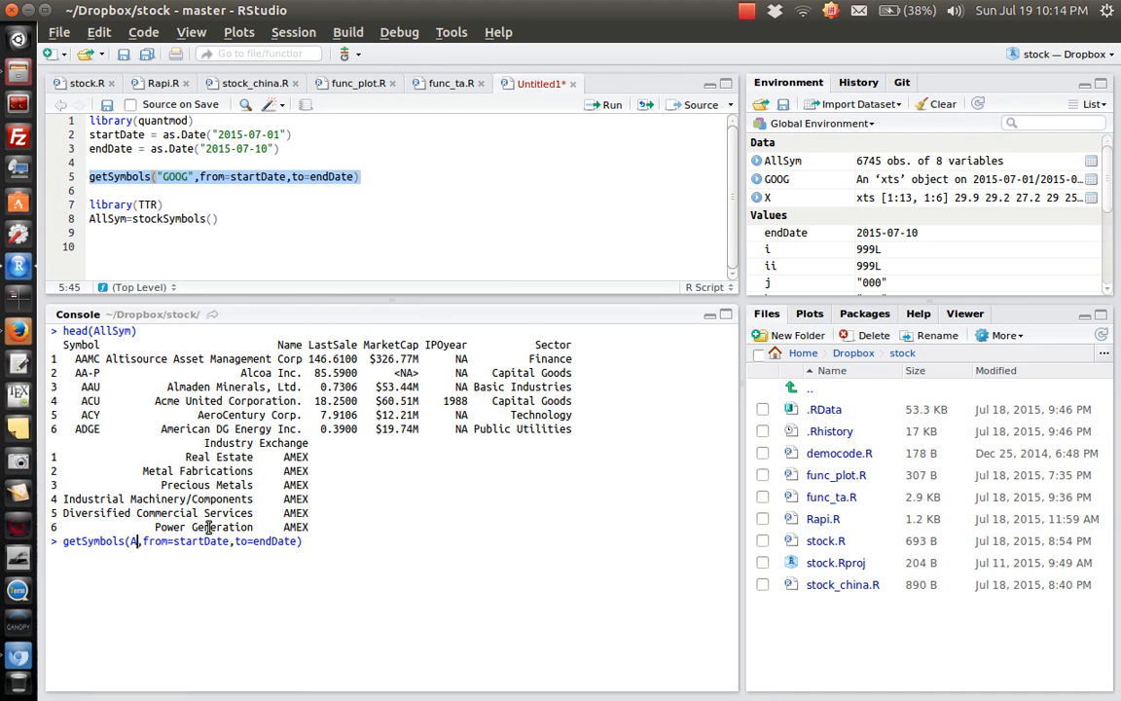
type("llSym")
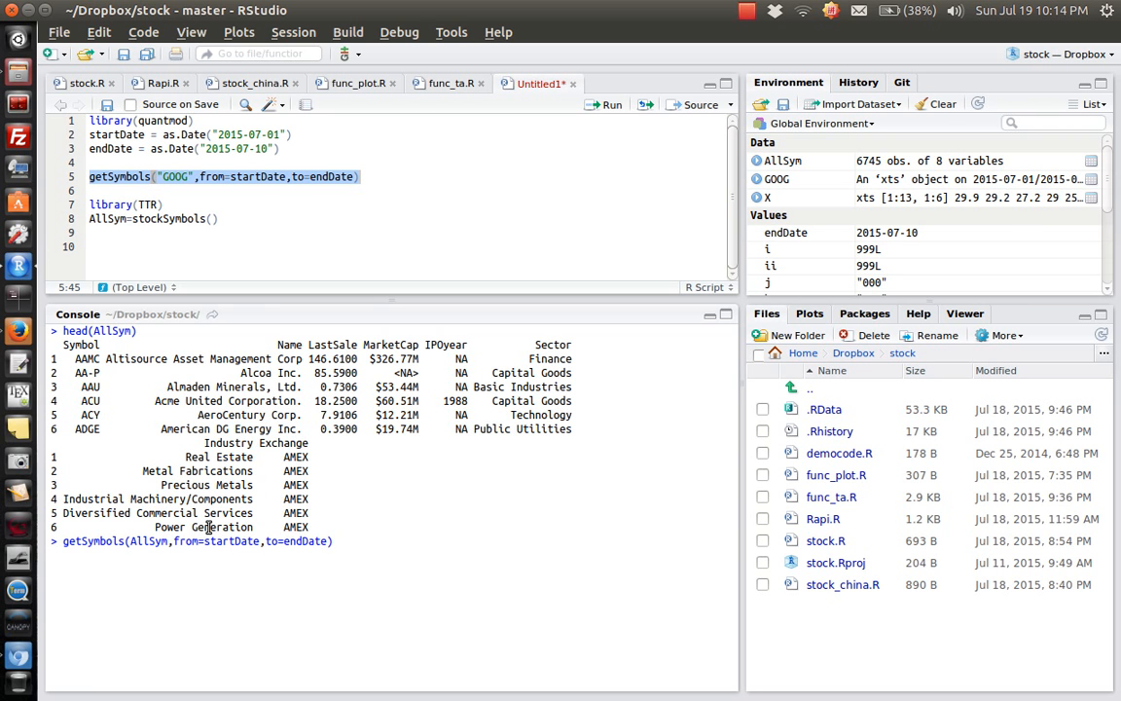
type(",]")
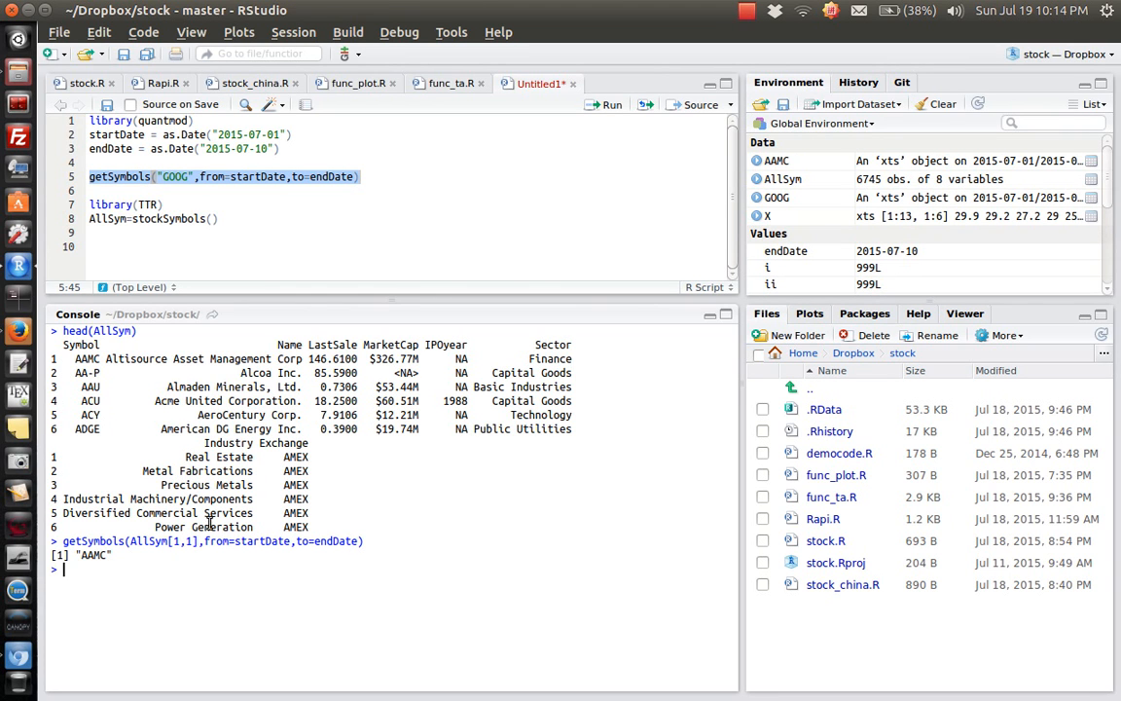
mouse_move(118, 560)
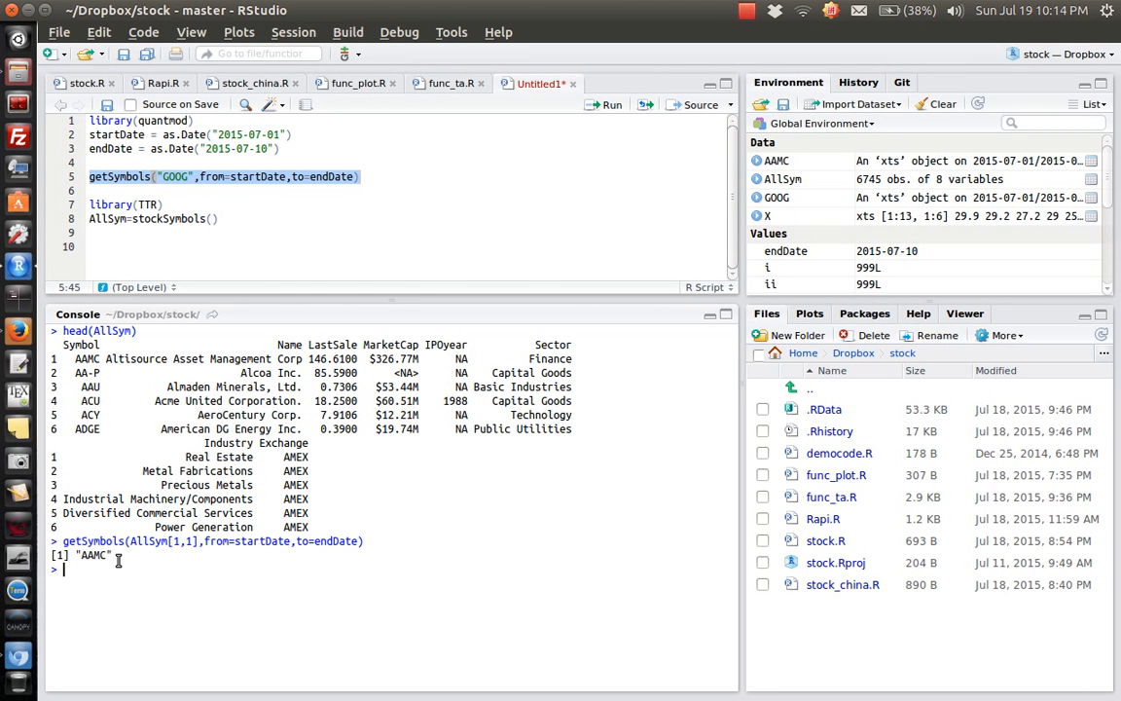
Step: Print the AAMC July 1–10, 2015 daily price table in the console
type("AAMC")
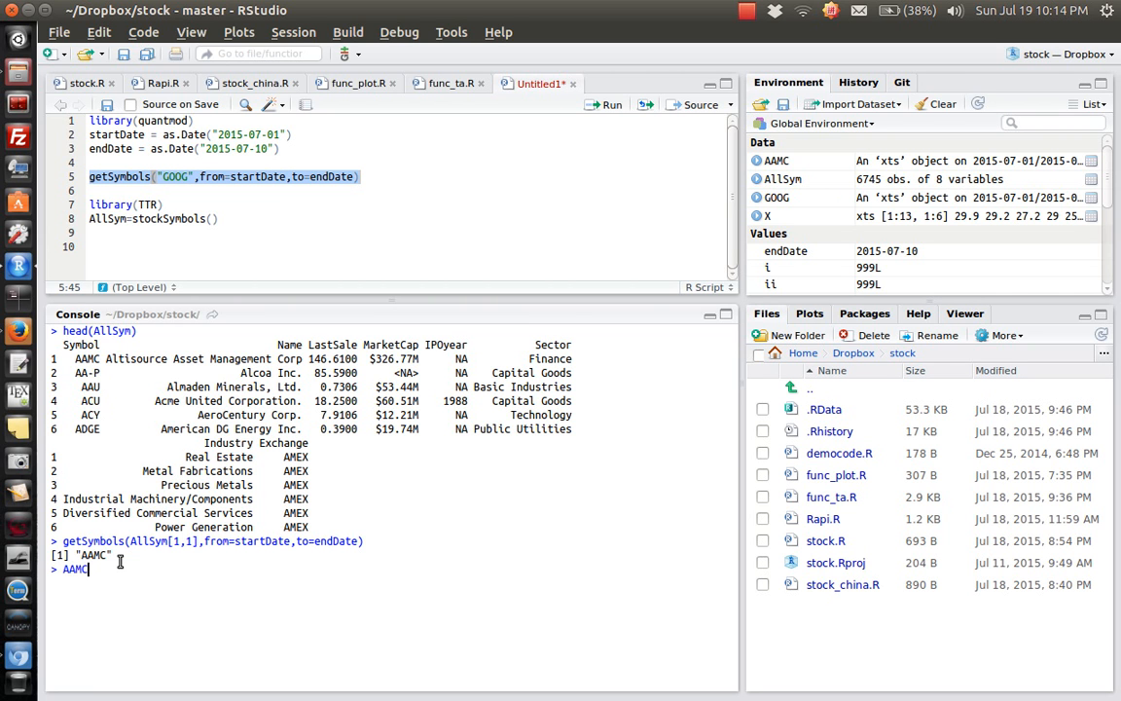
key("enter")
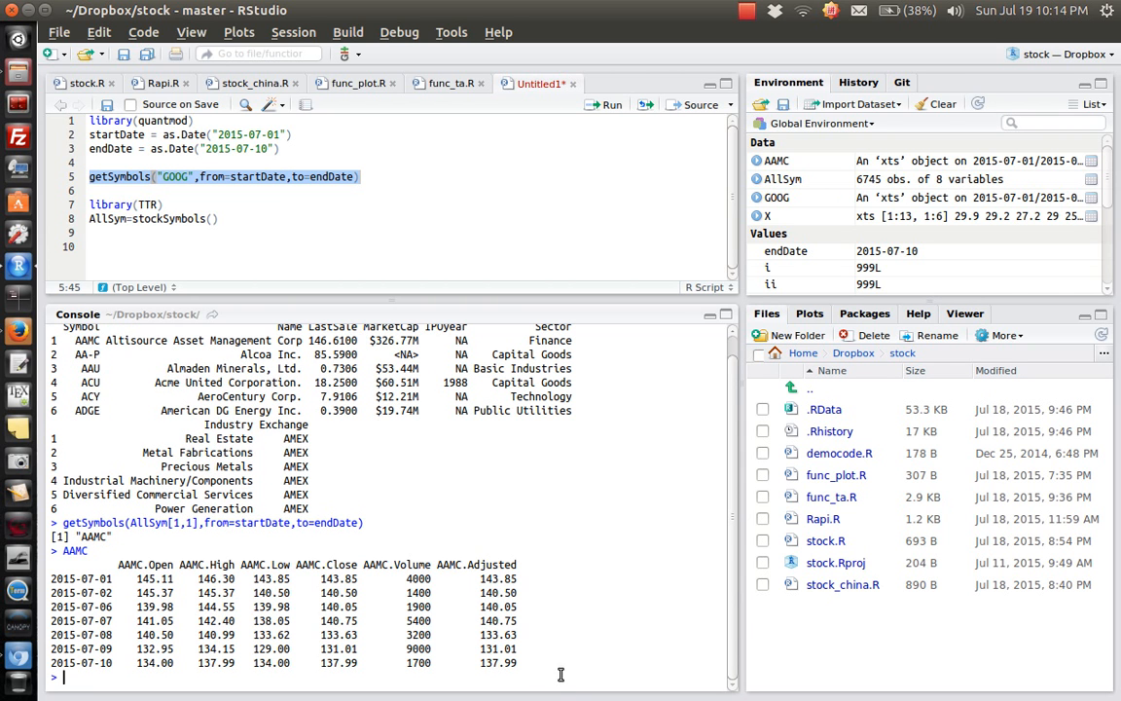
mouse_move(545, 613)
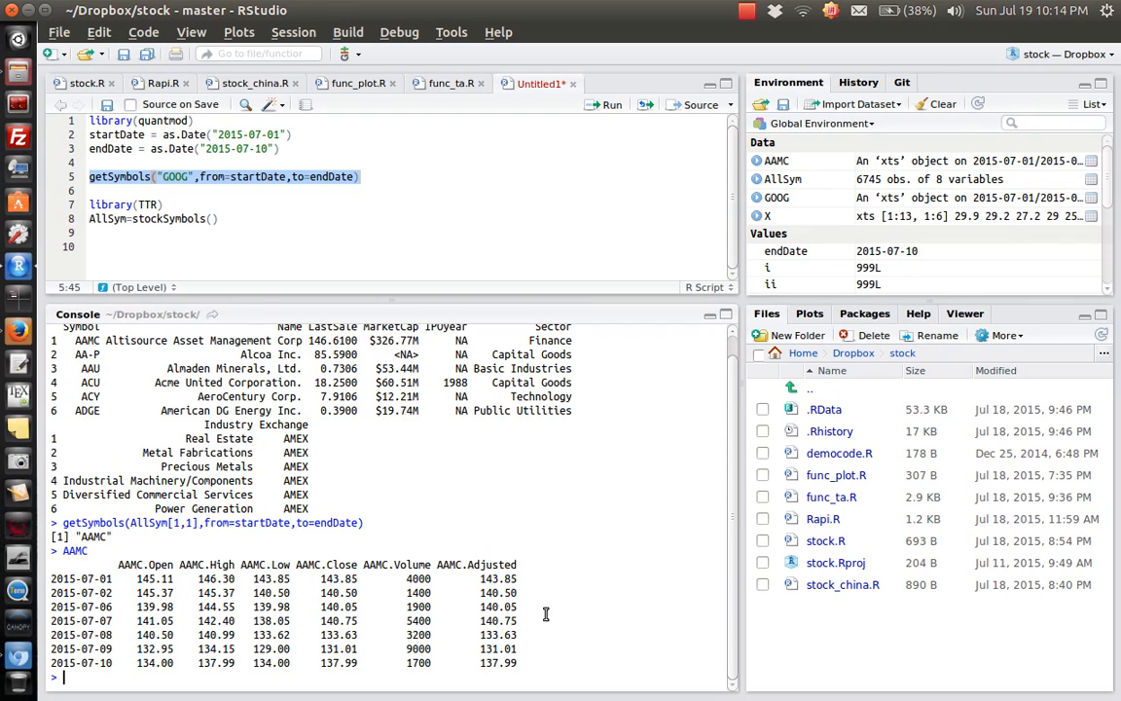